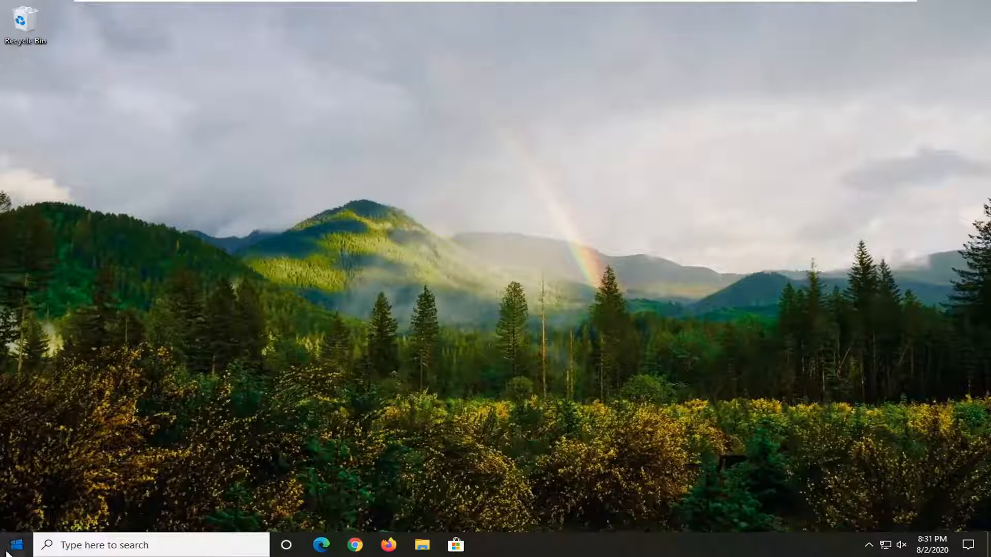
# - Search 'dev' in the taskbar and open Device Manager from Best match
pyautogui.write('dev')
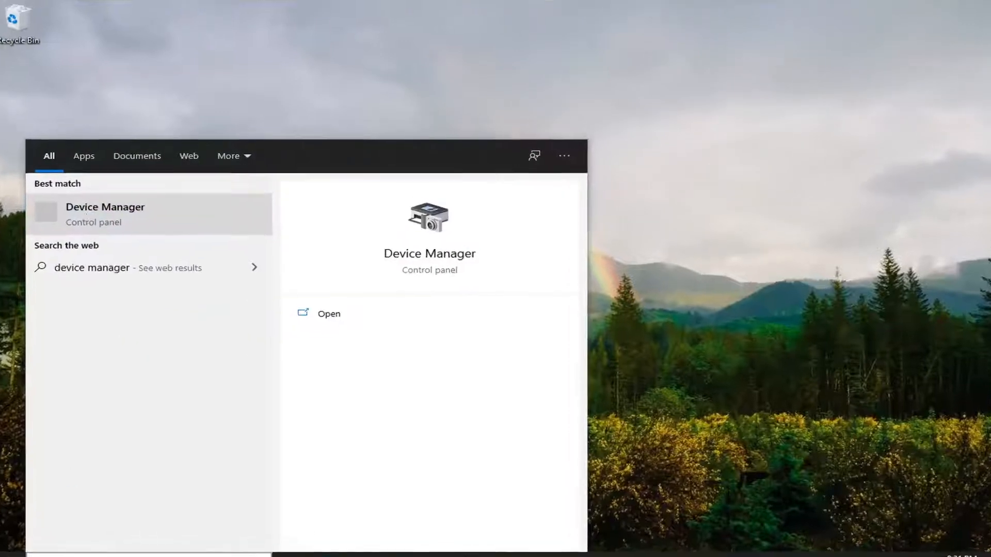
pyautogui.click(328, 313)
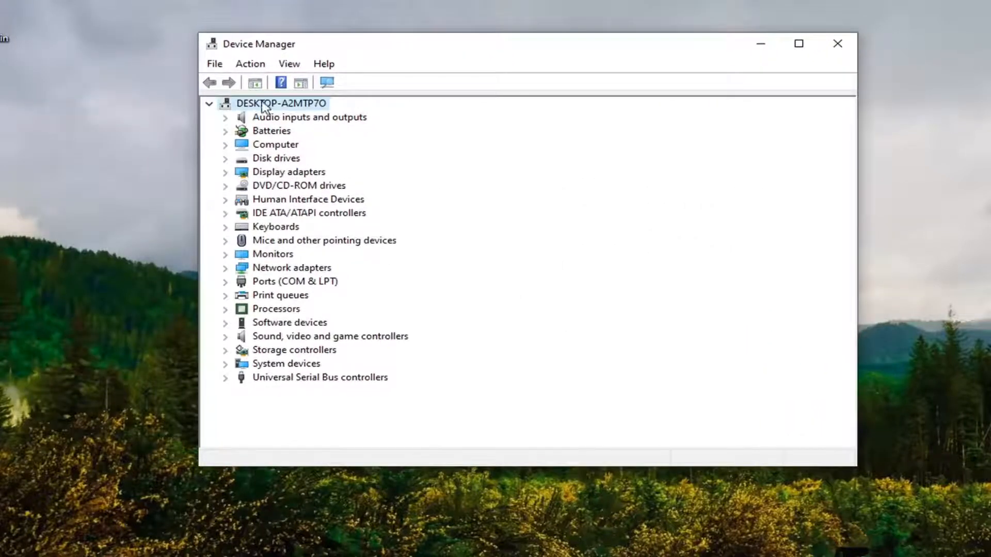
pyautogui.moveTo(280, 116)
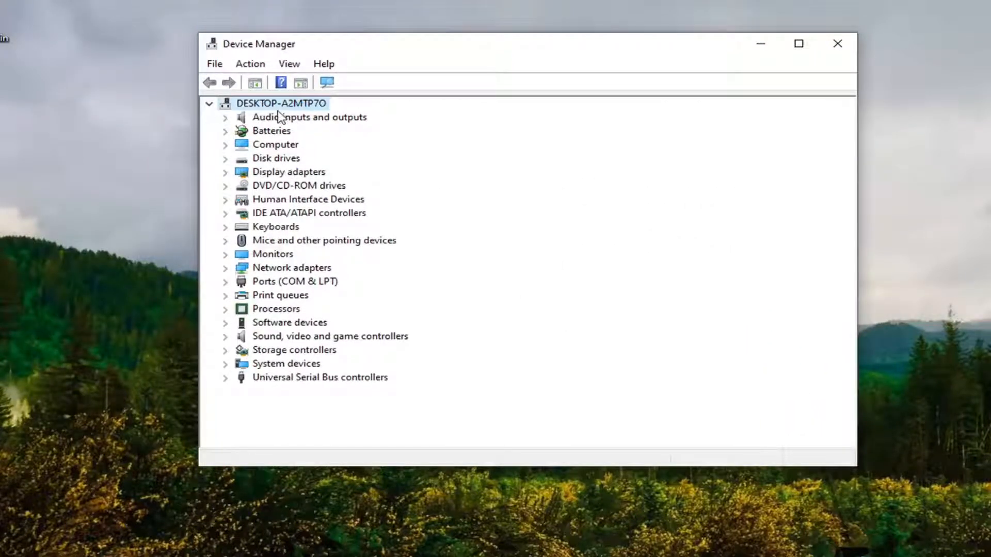
# - Select the computer node and launch Add legacy hardware from the Action menu
pyautogui.click(250, 64)
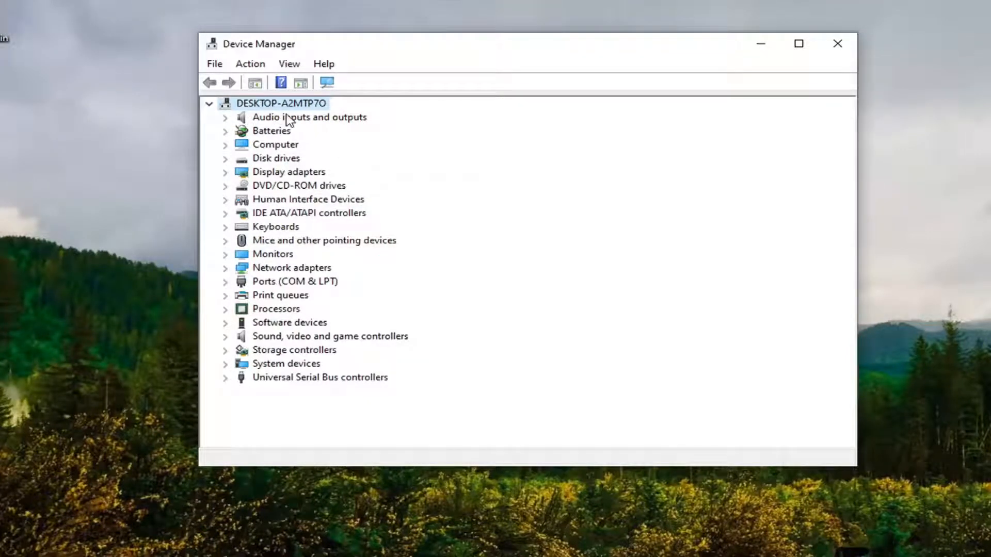
pyautogui.click(250, 63)
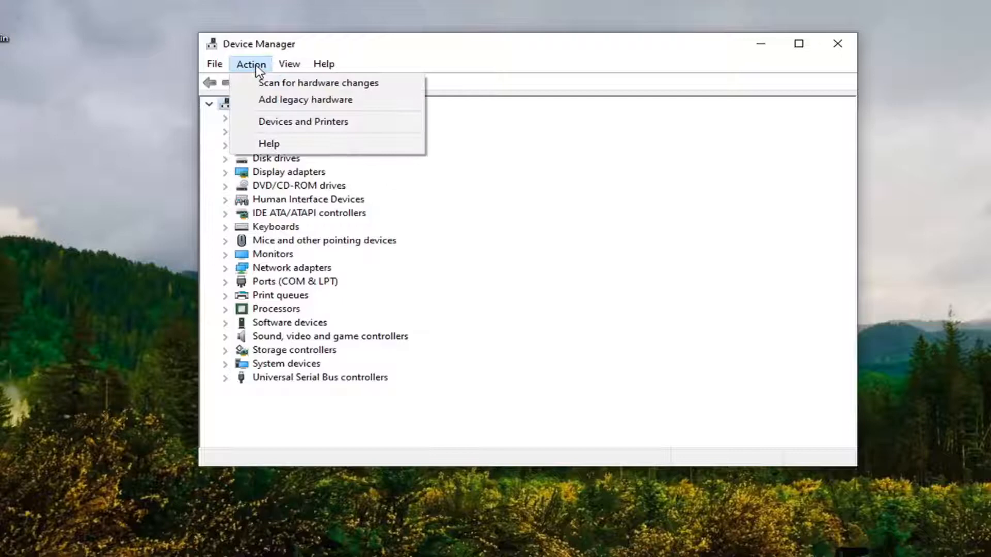
pyautogui.click(305, 100)
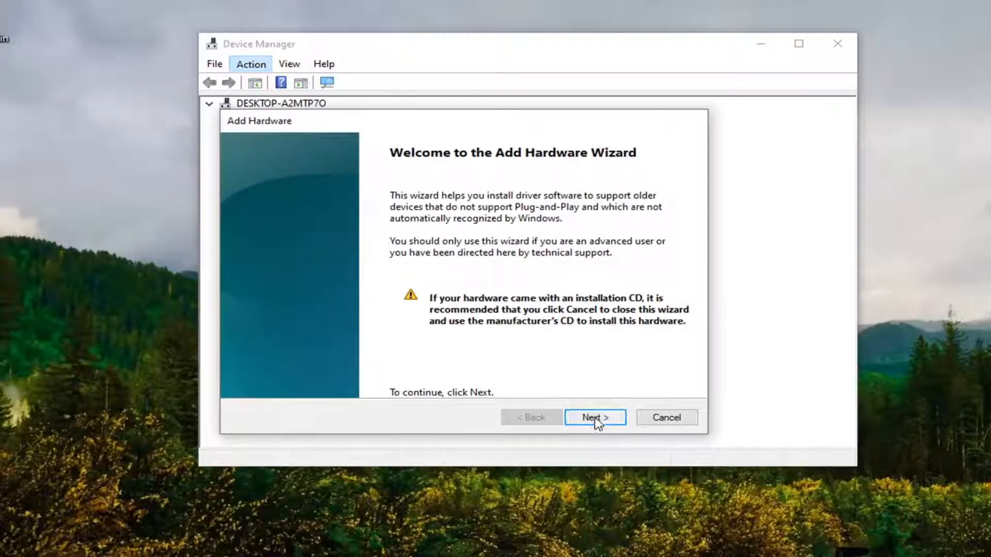
# - Choose manual hardware selection and pick Portable Devices as the hardware type
pyautogui.click(596, 417)
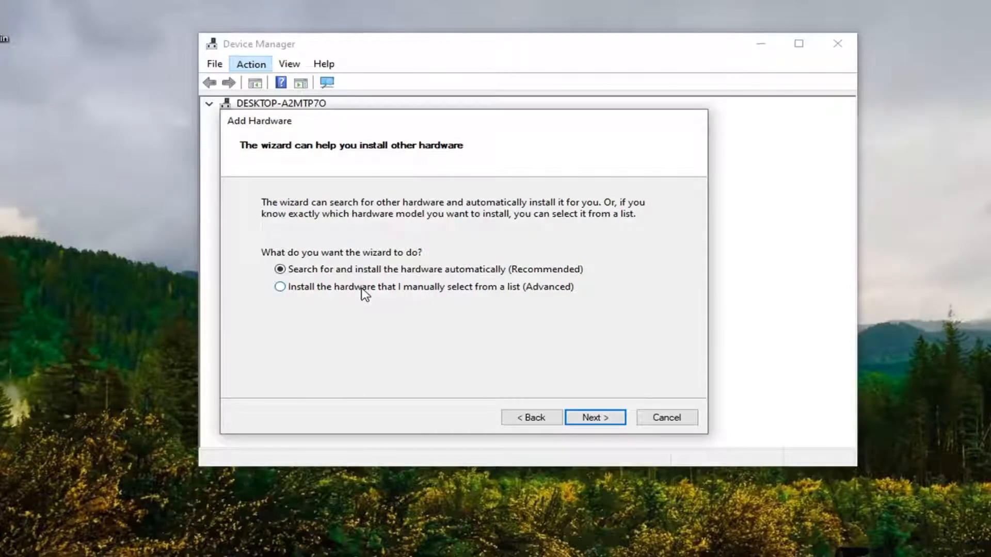
pyautogui.click(595, 417)
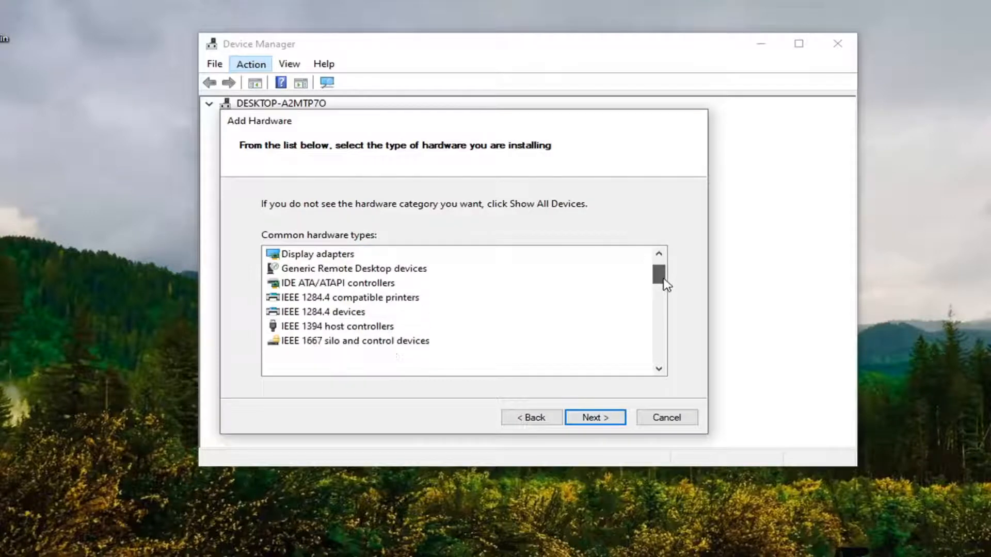
pyautogui.scroll(-3)
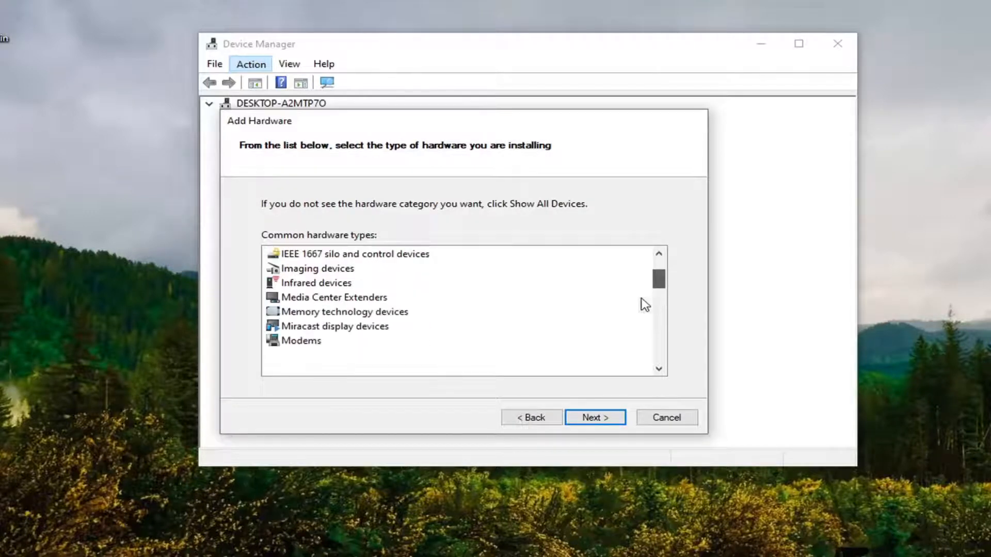
pyautogui.scroll(-3)
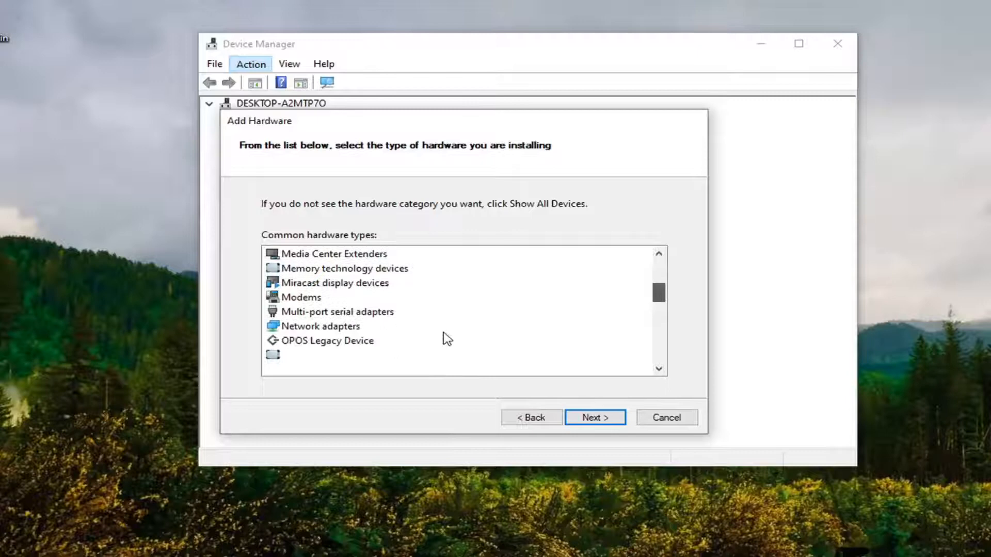
pyautogui.scroll(-3)
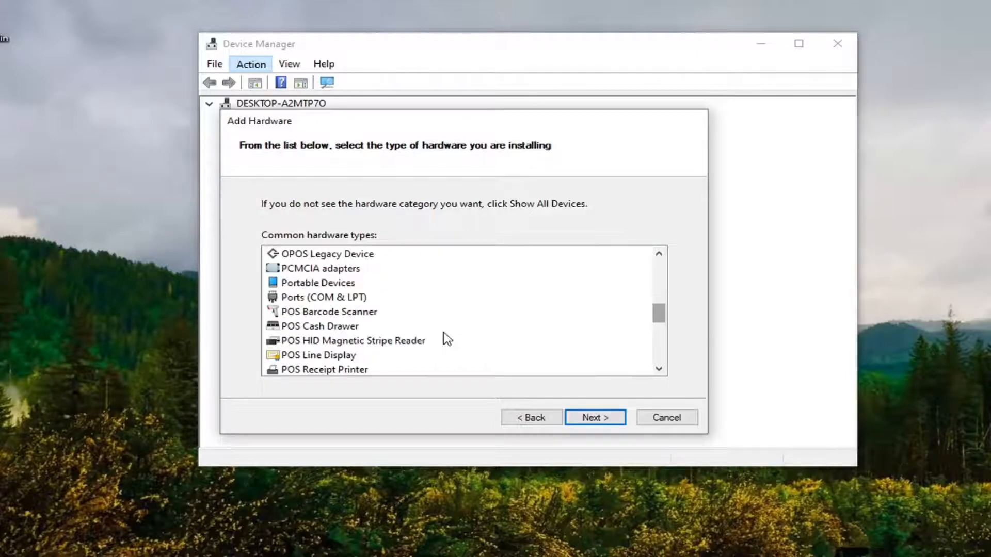
pyautogui.scroll(-3)
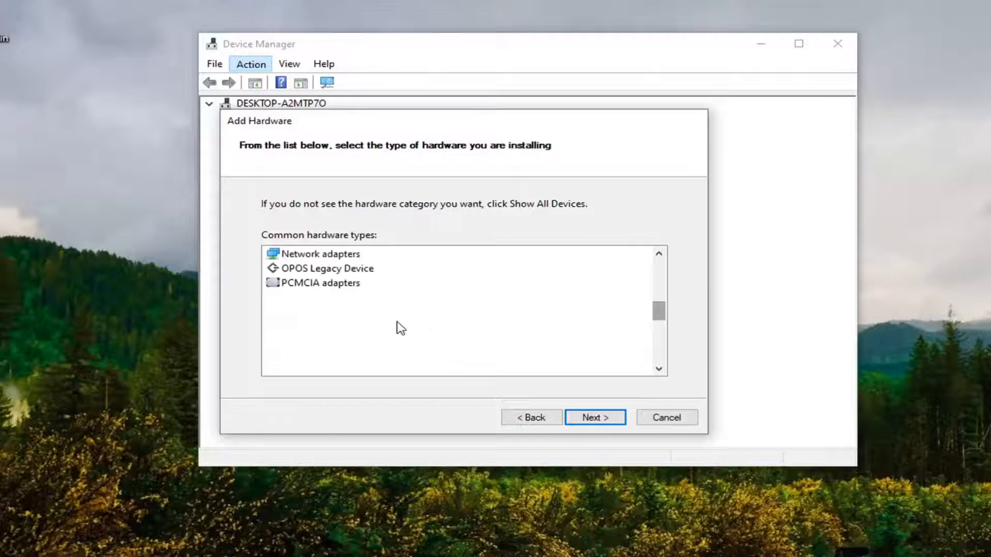
pyautogui.scroll(-3)
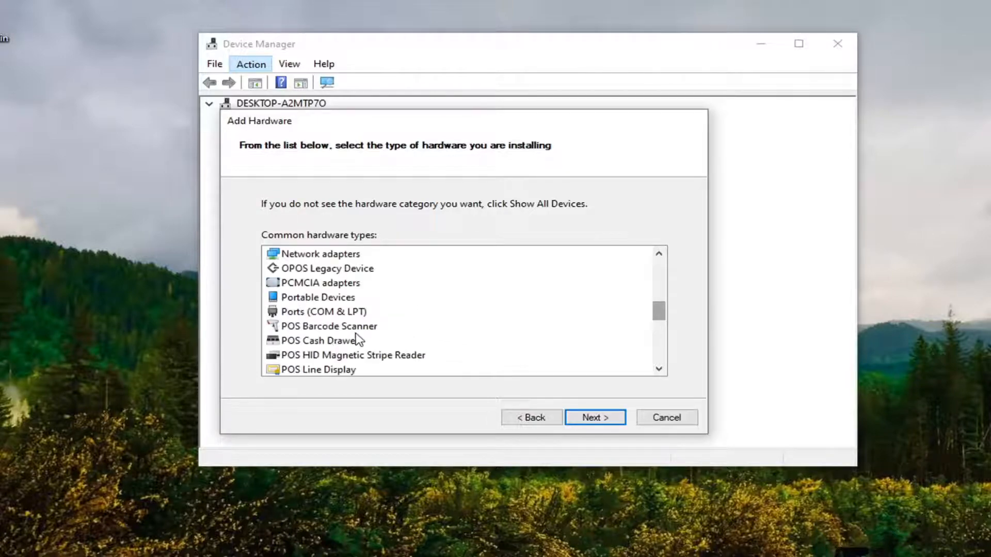
pyautogui.click(318, 297)
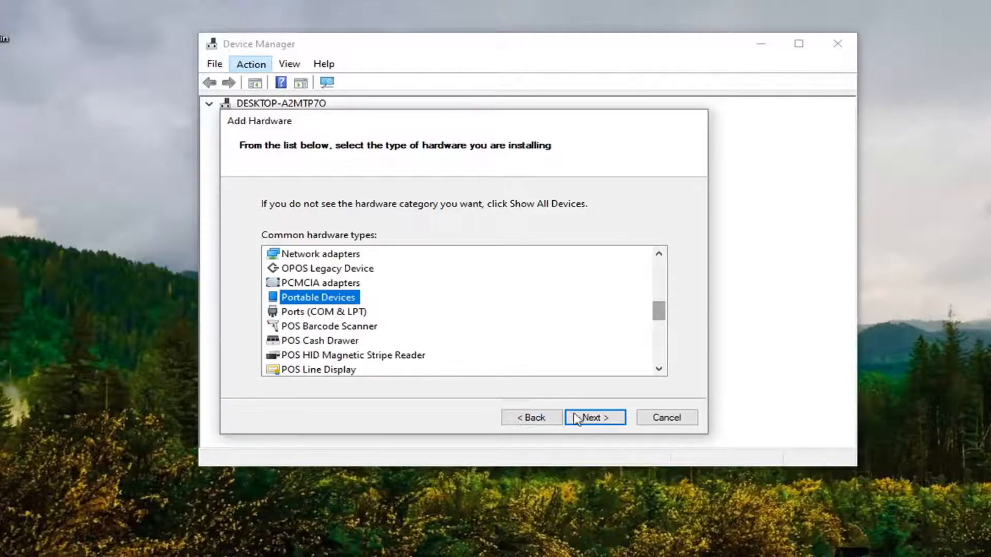
pyautogui.click(594, 418)
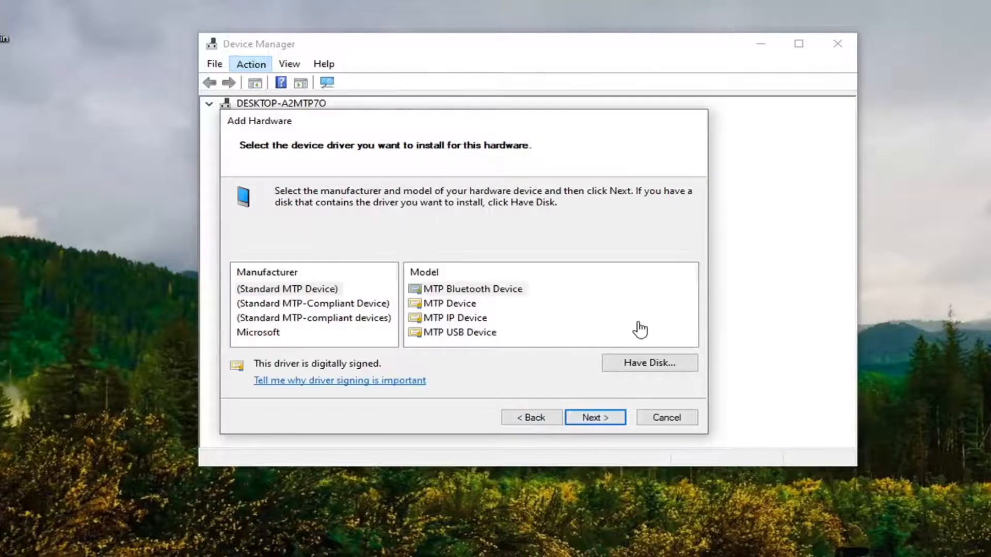
# - Install the MTP USB Device model from (Standard MTP Device) and finish the wizard
pyautogui.click(287, 288)
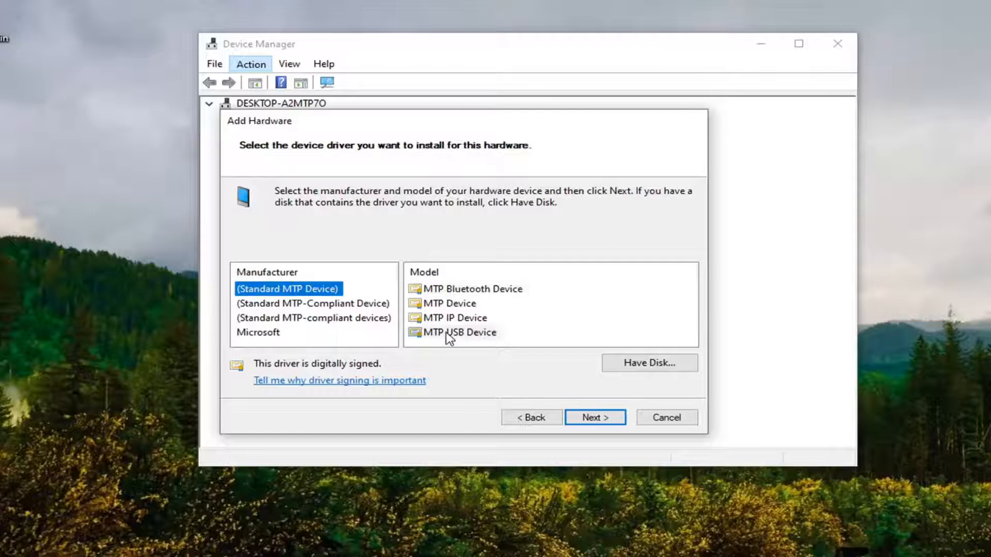
pyautogui.click(457, 333)
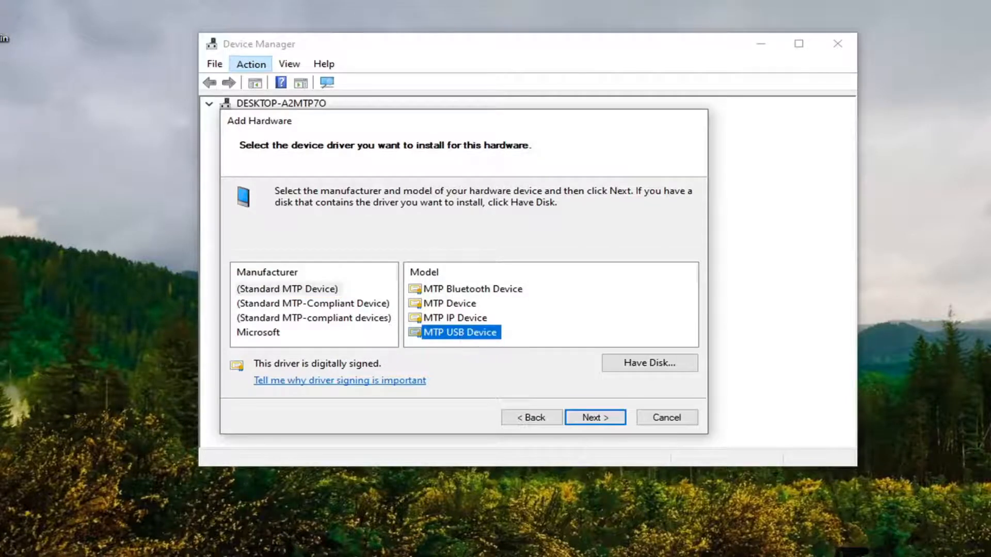
pyautogui.click(596, 418)
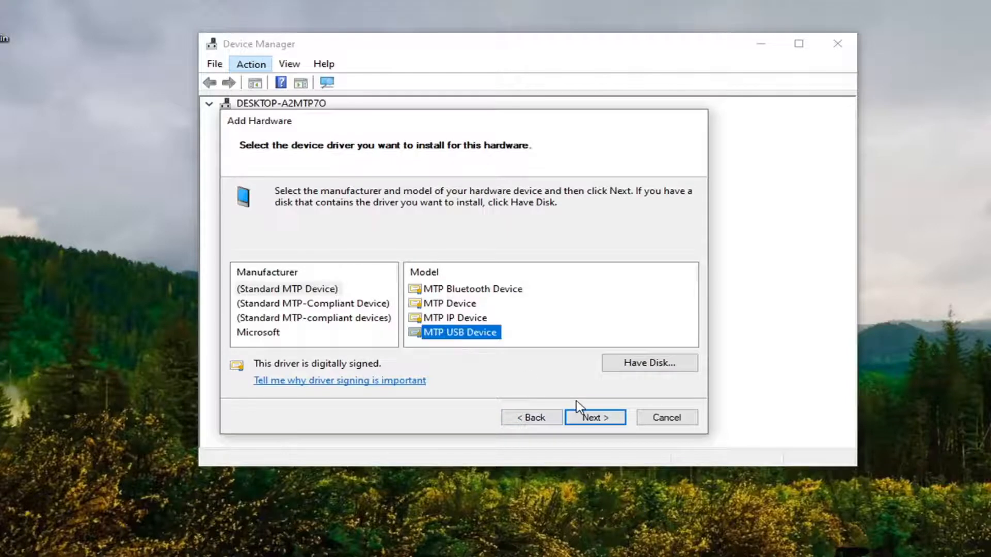
pyautogui.click(595, 418)
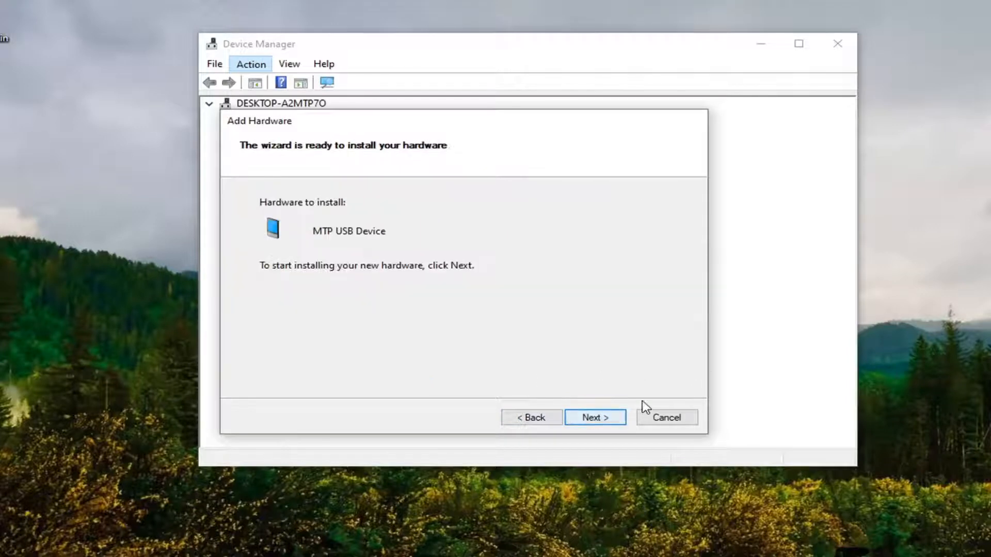
pyautogui.click(595, 417)
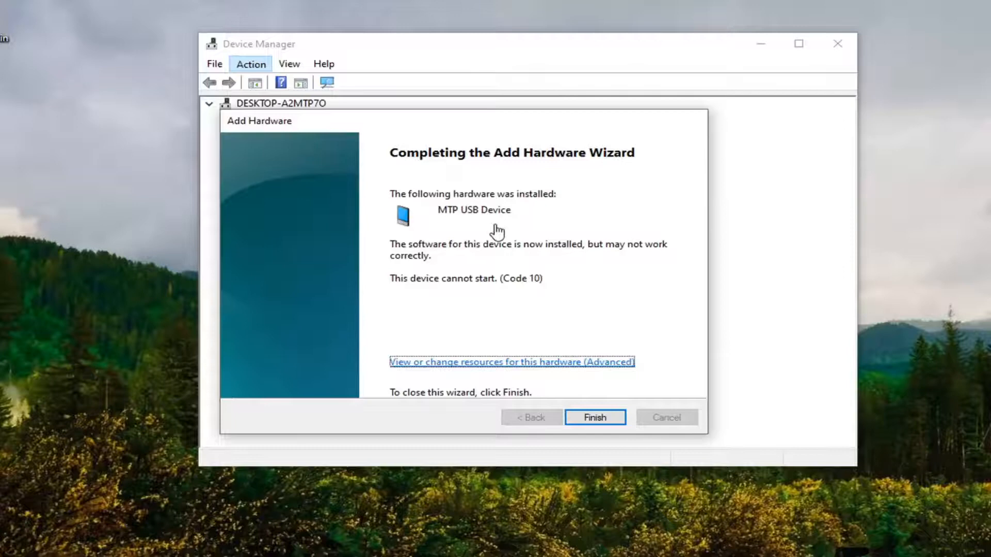
pyautogui.click(595, 417)
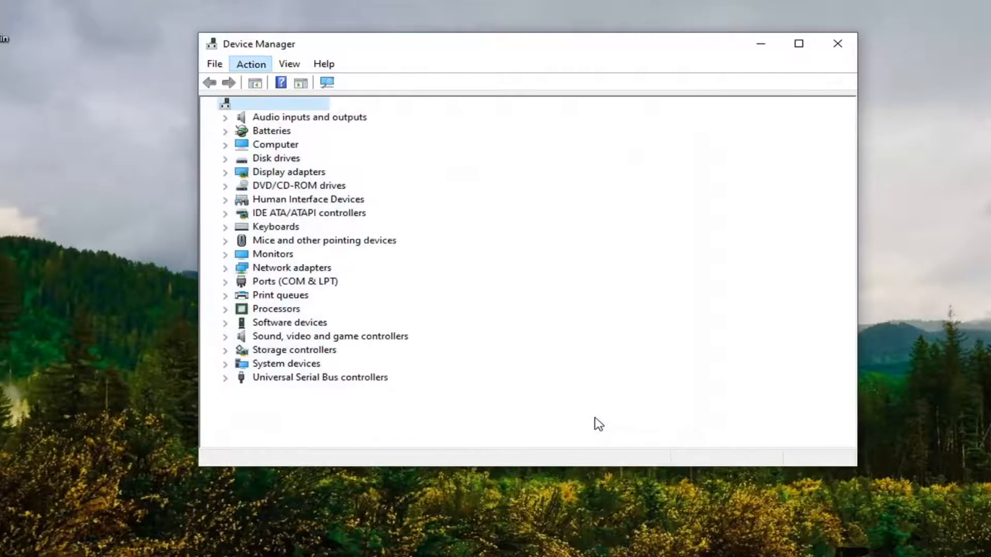
# - Run Scan for hardware changes from the Action menu to refresh the device tree
pyautogui.click(250, 64)
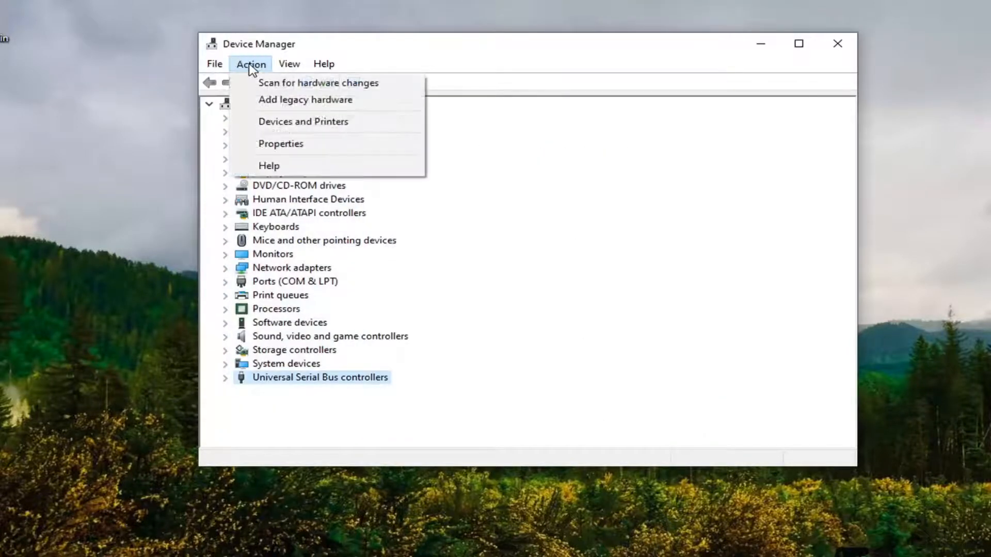
pyautogui.click(317, 82)
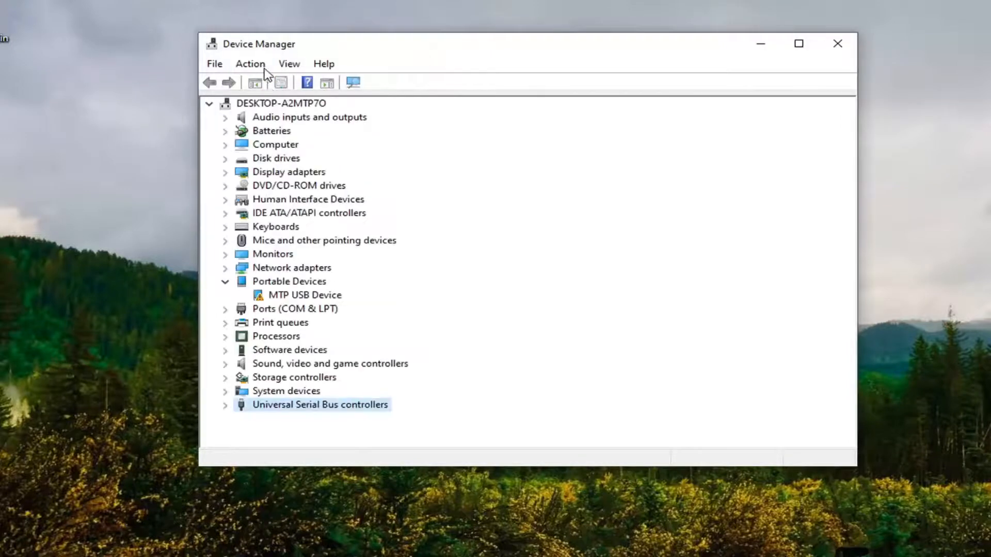
pyautogui.click(251, 64)
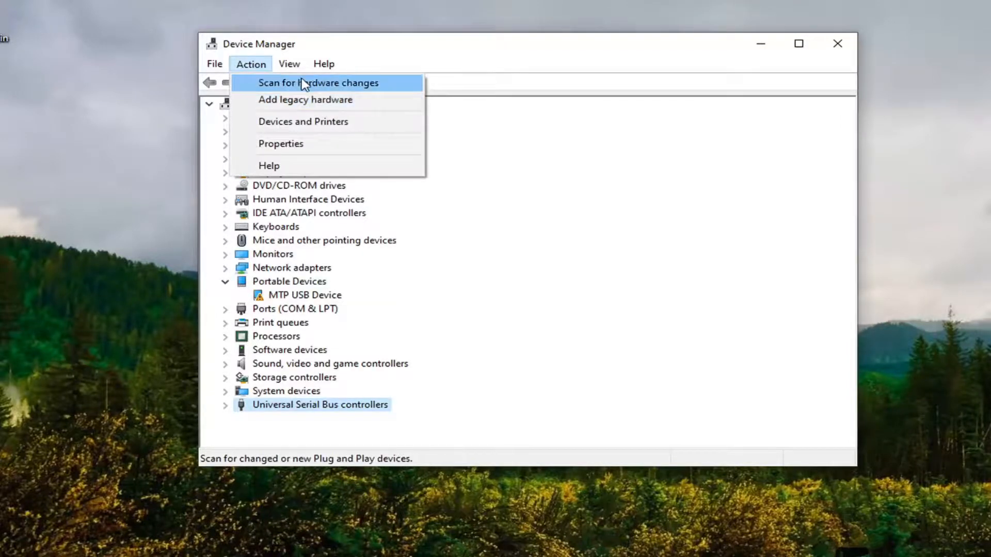
pyautogui.click(317, 83)
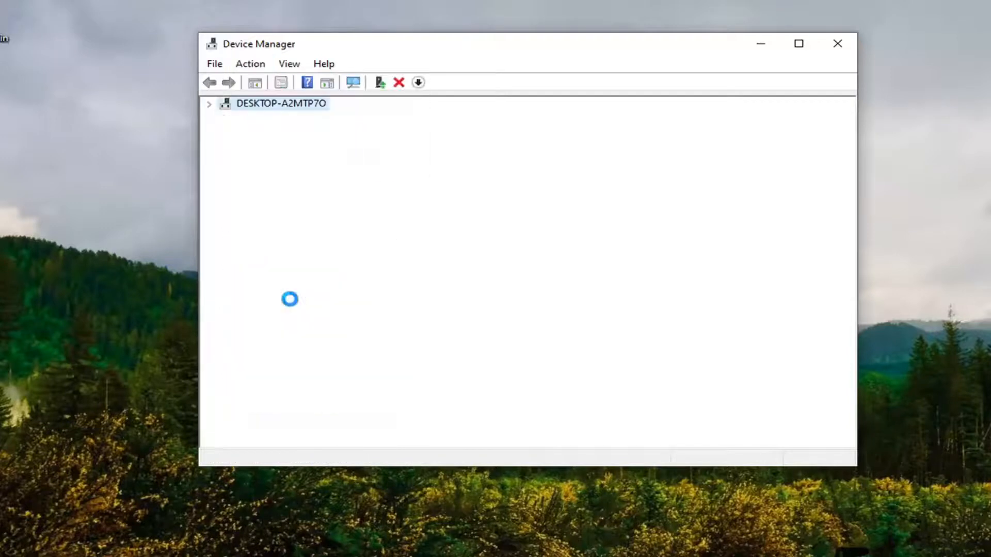
# - Update the MTP USB Device driver, dismiss the Code 10 error, and close Device Manager
pyautogui.rightClick(291, 295)
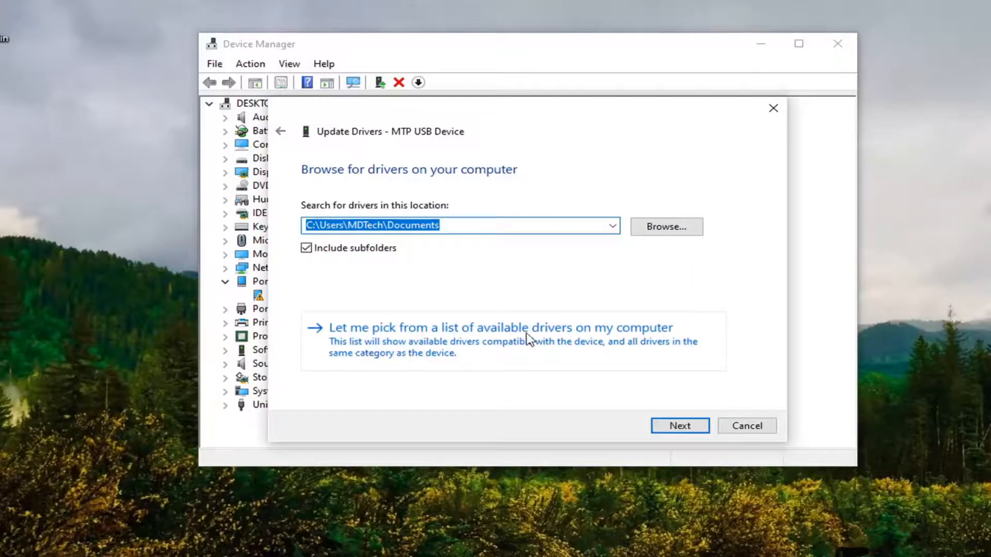
pyautogui.click(501, 327)
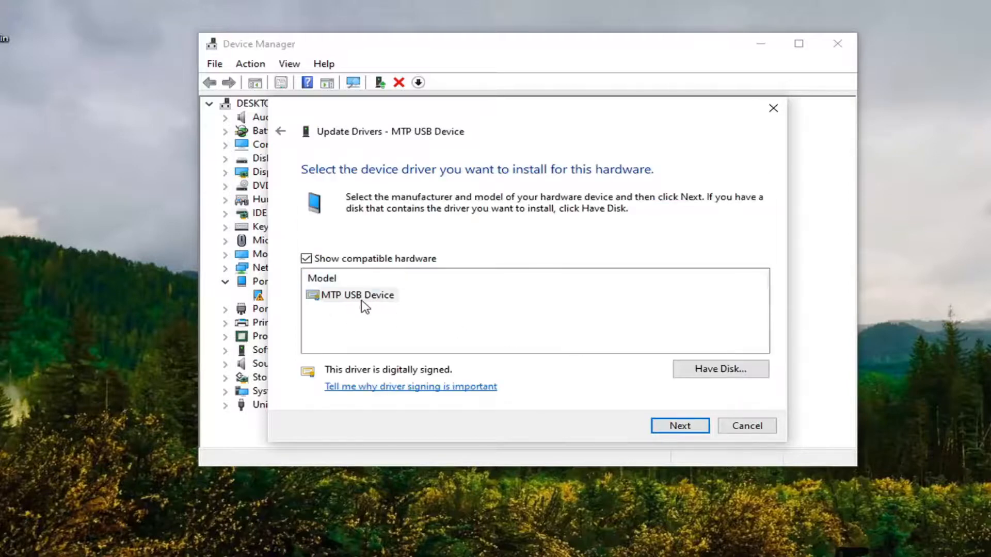
pyautogui.click(679, 426)
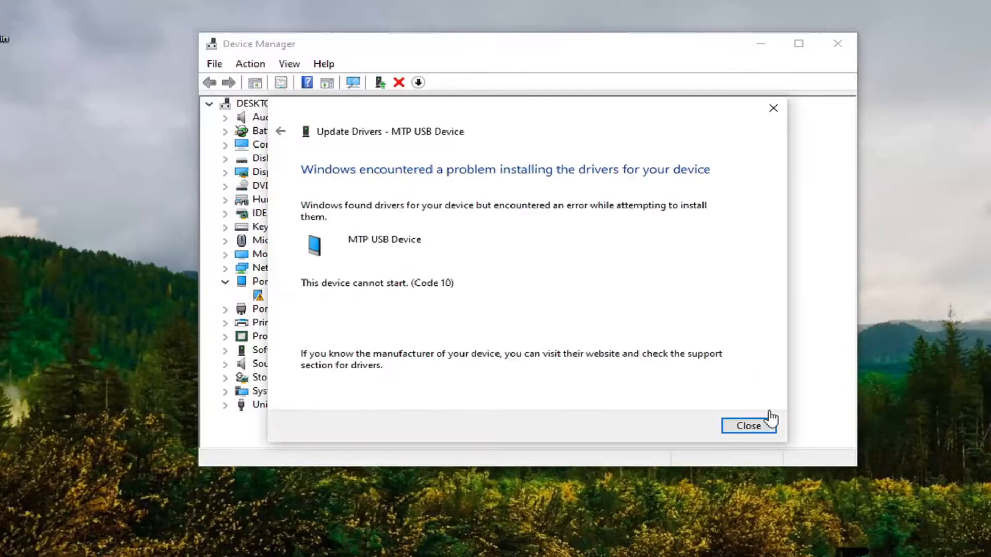
pyautogui.click(750, 426)
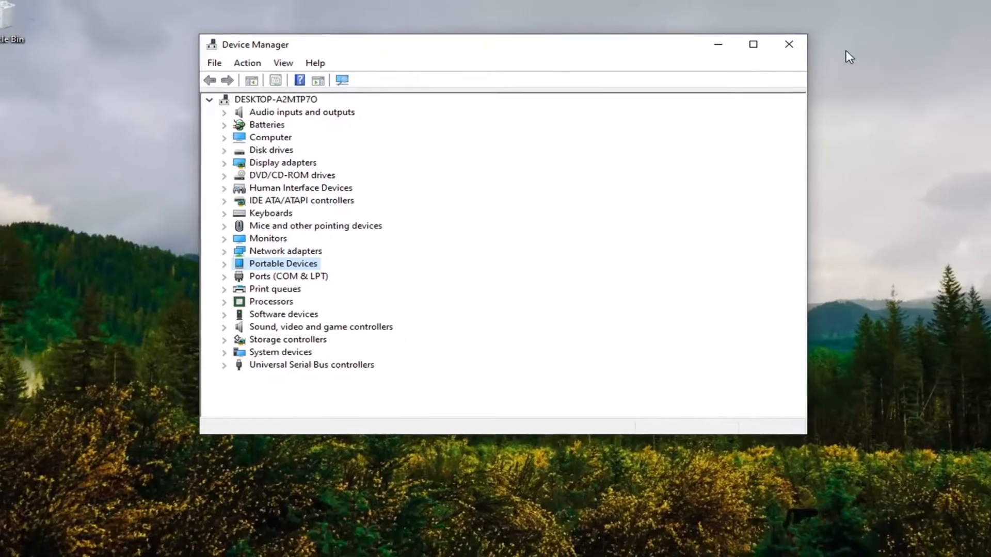
pyautogui.click(788, 43)
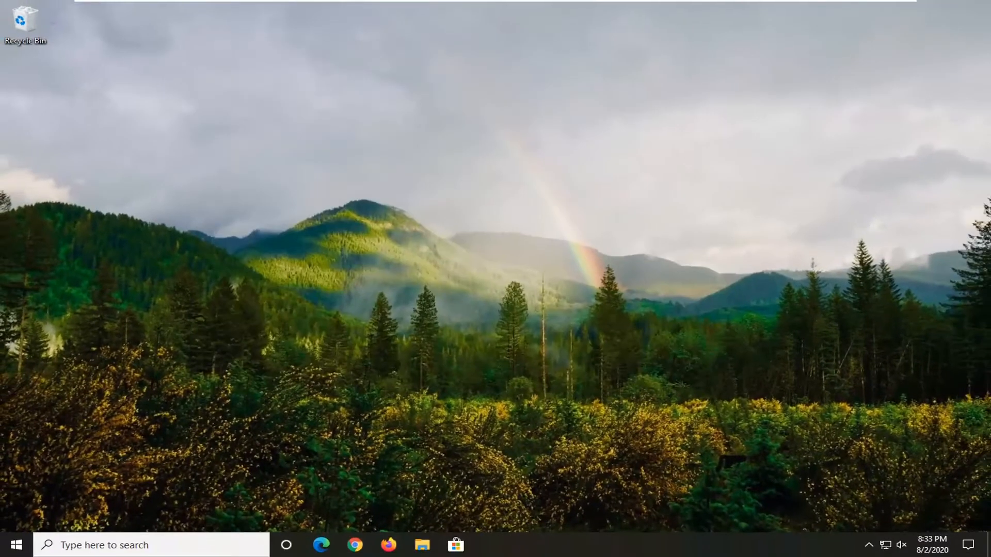